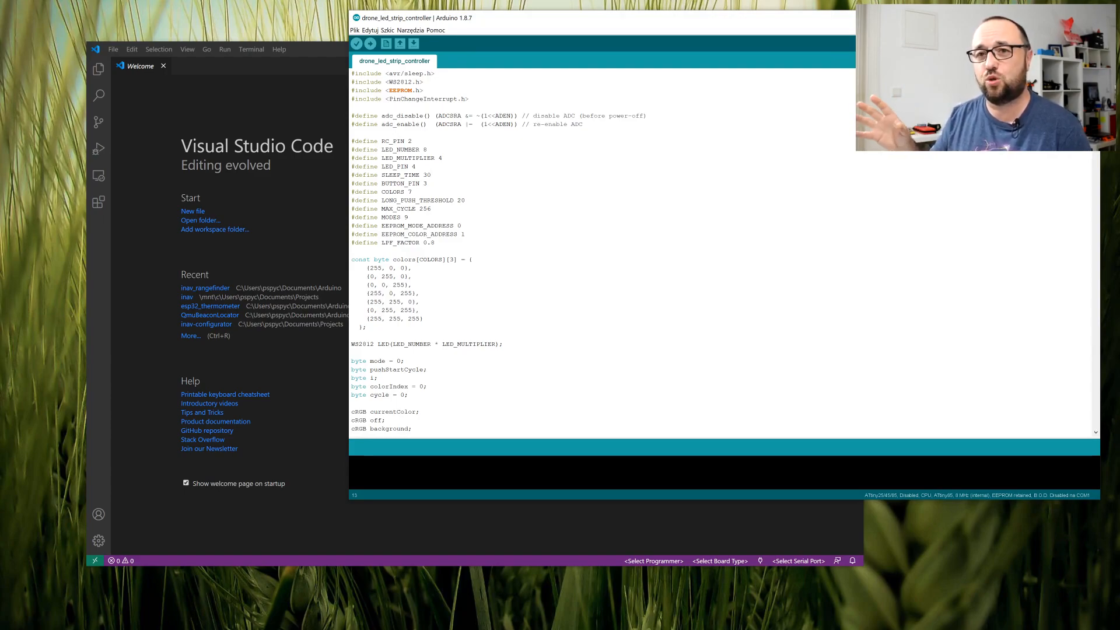
- Show the installed Microsoft Arduino extension's details page from the Extensions list
left_click(430, 175)
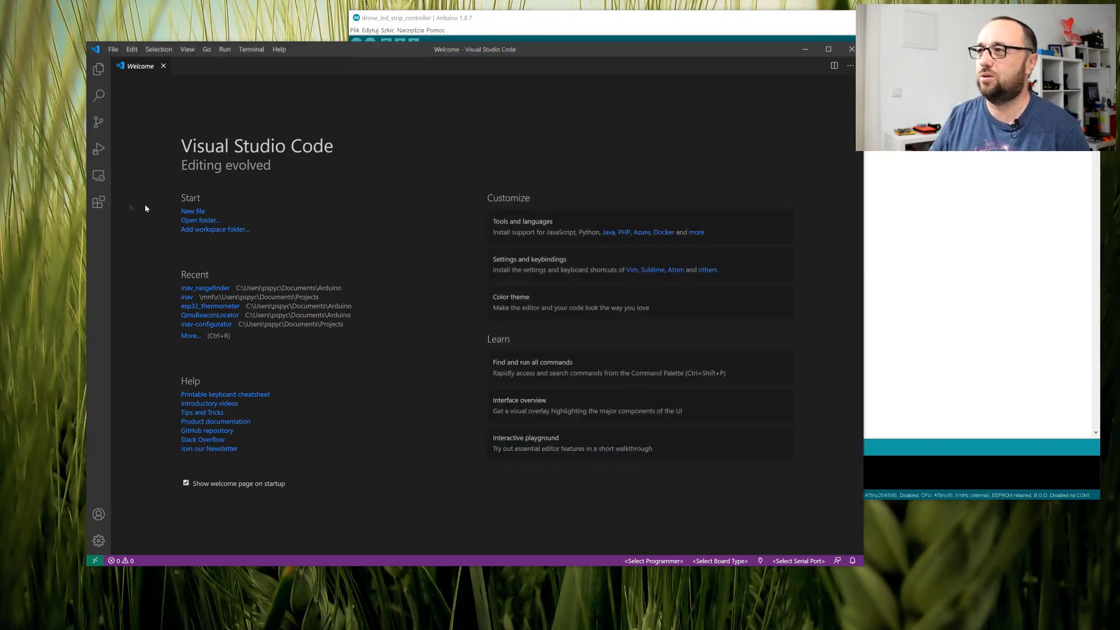
left_click(98, 202)
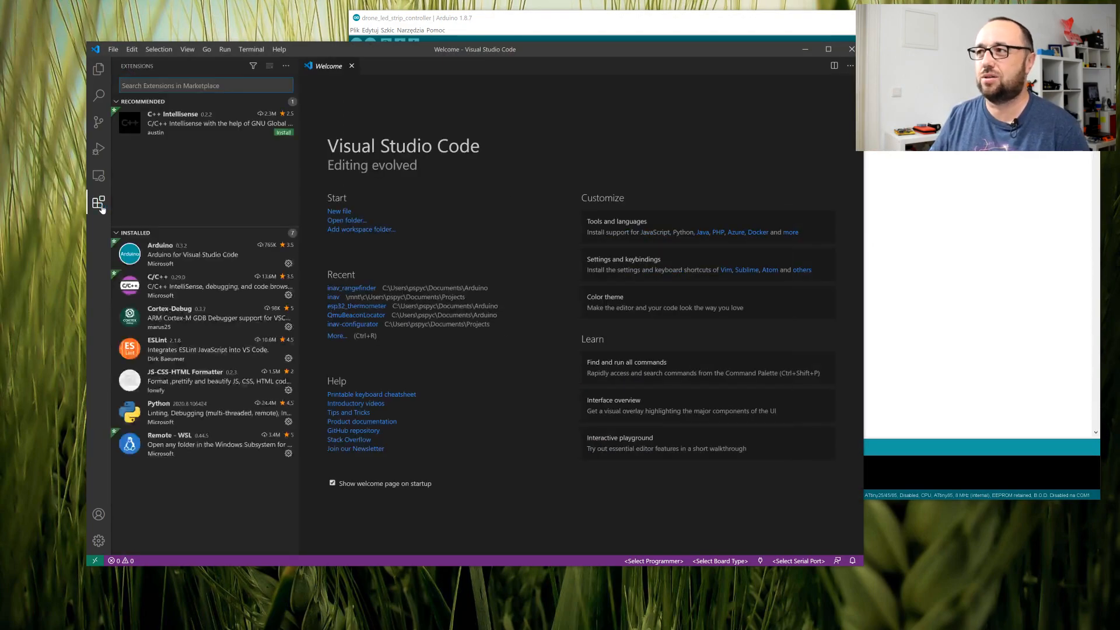
left_click(192, 254)
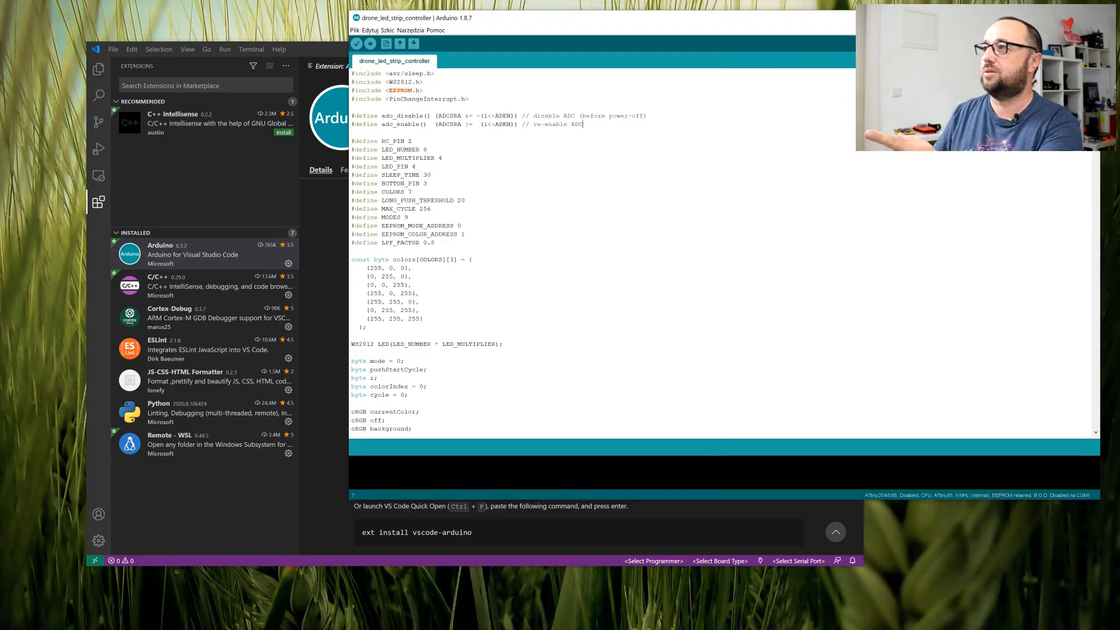
scroll("down", 3)
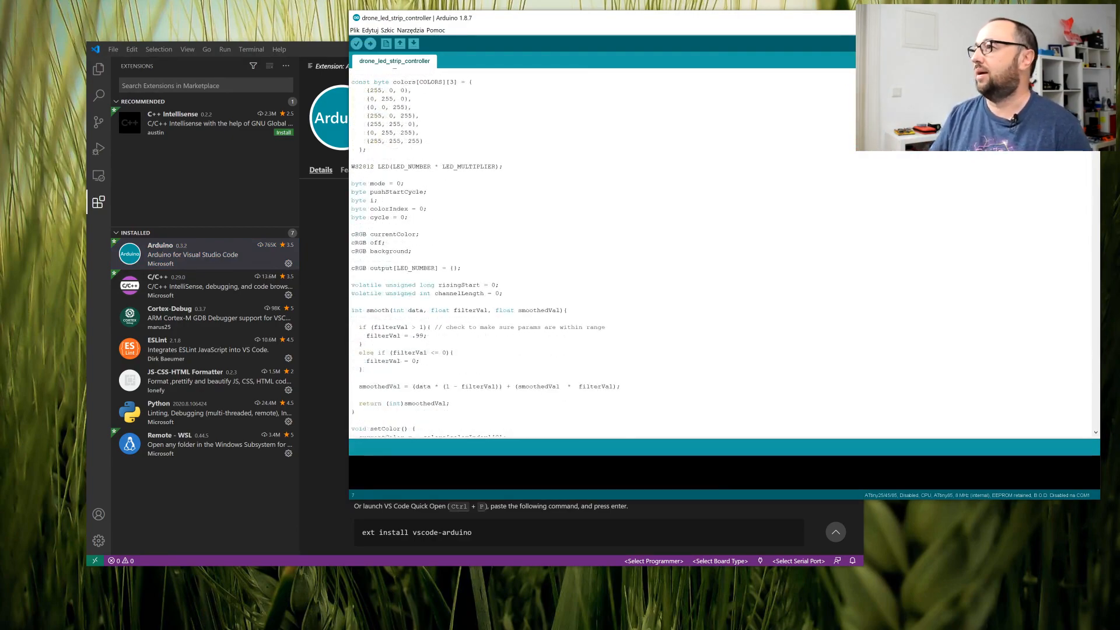
left_click(160, 253)
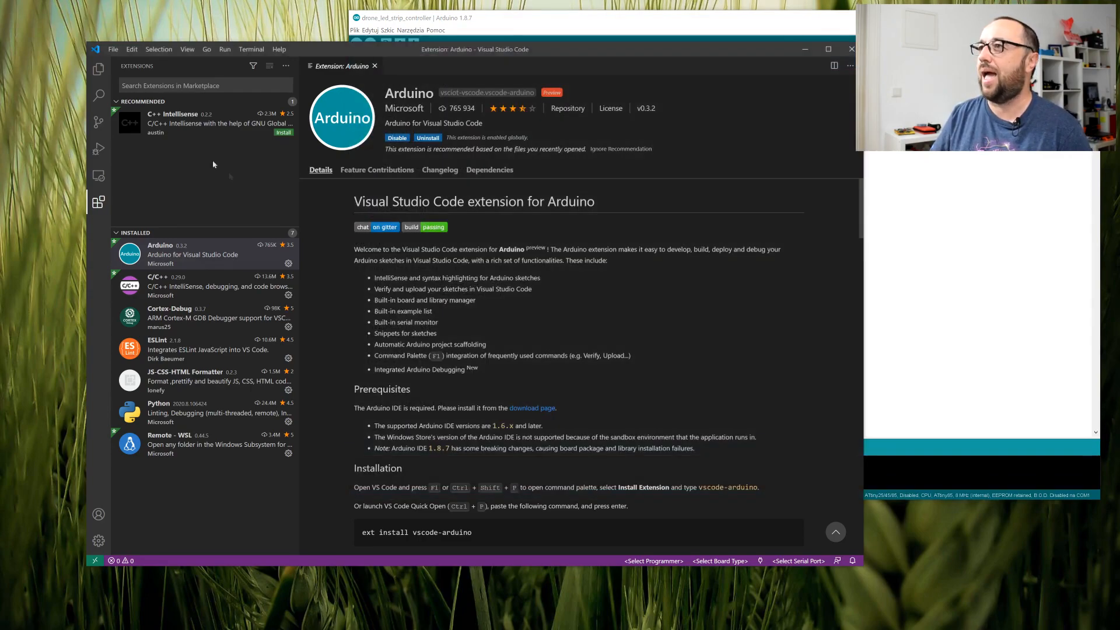
- From Explorer's Open Folder, browse into Arduino > drone_led_strip_controller and confirm with Wybierz folder
left_click(98, 69)
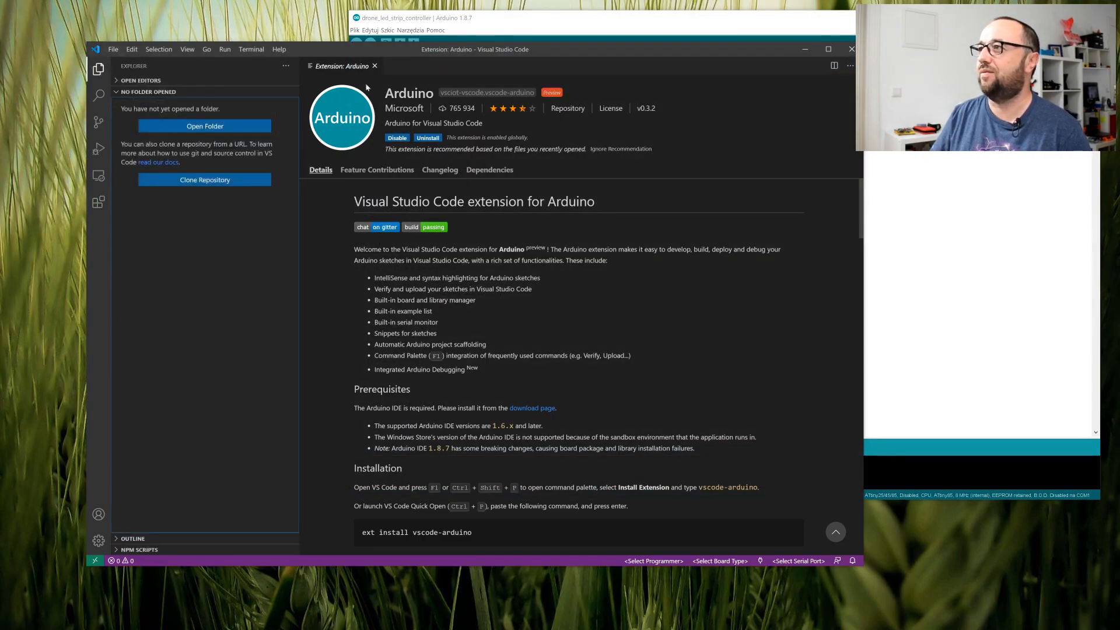
left_click(112, 49)
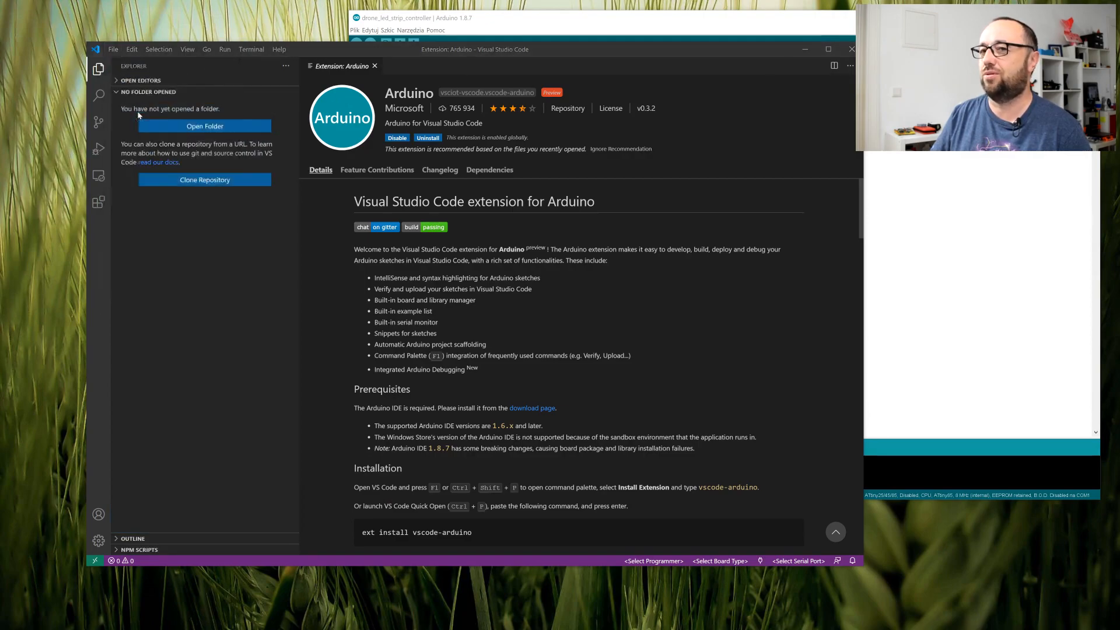
left_click(205, 126)
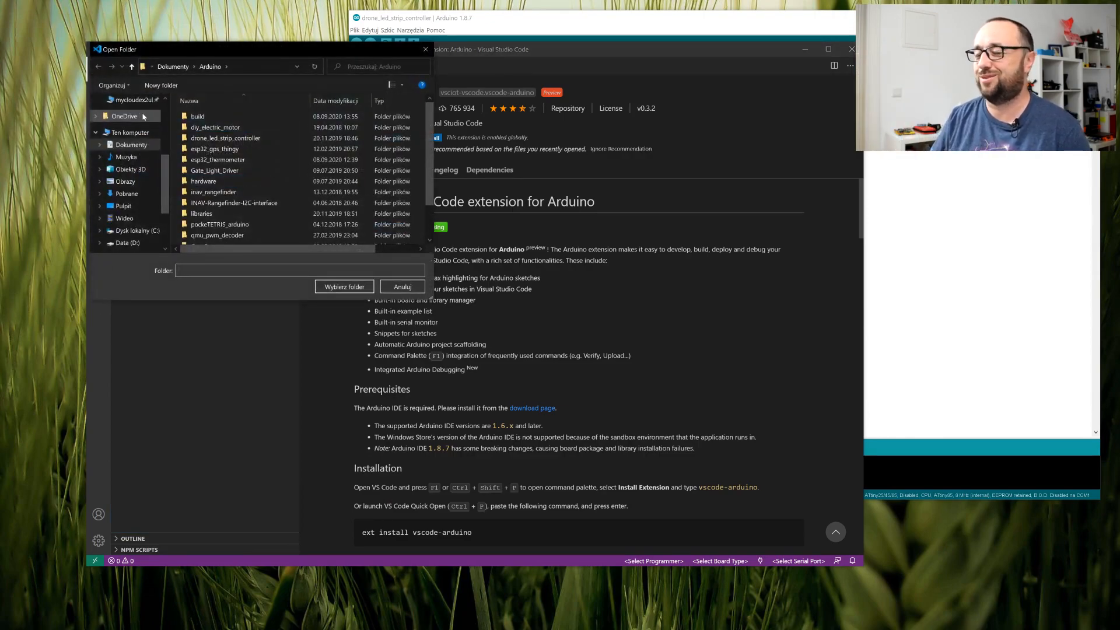
mouse_move(214, 148)
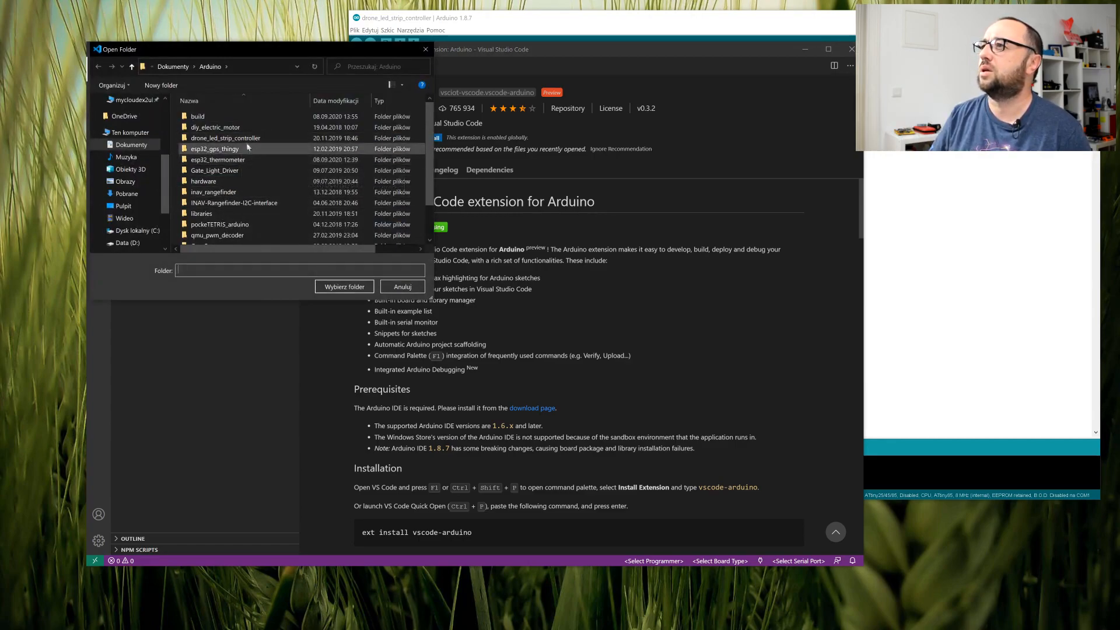
scroll("down", 3)
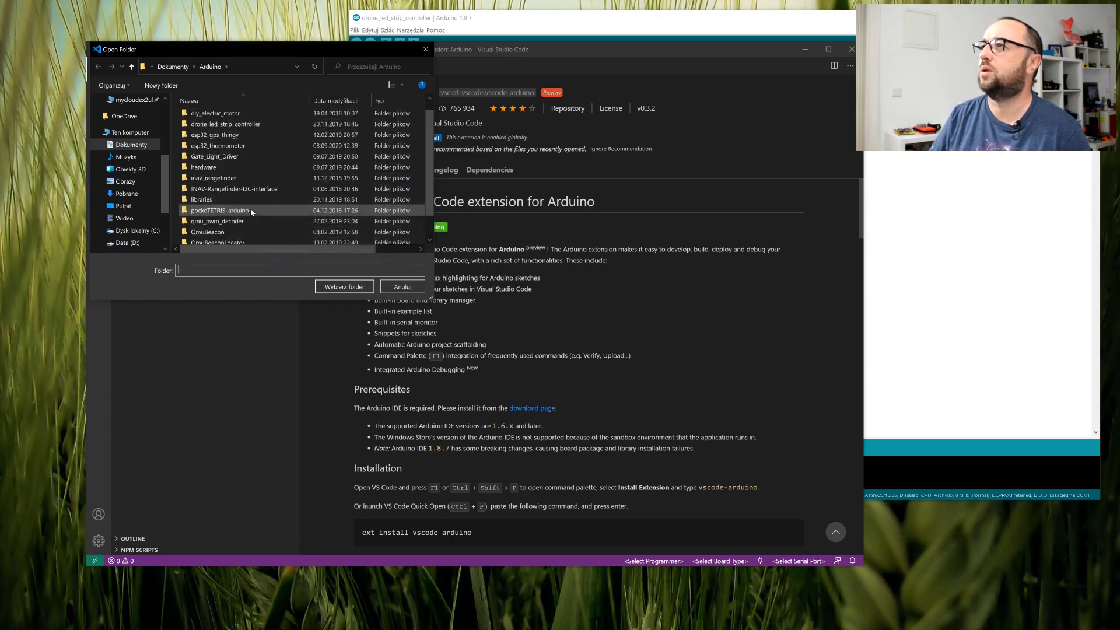
left_click(215, 134)
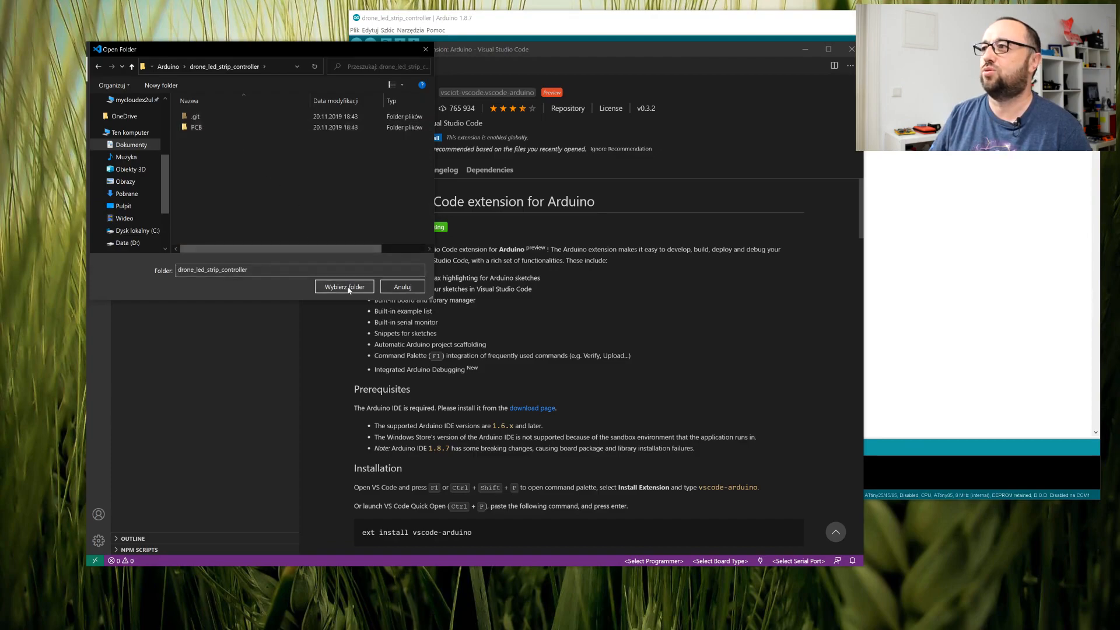
left_click(344, 287)
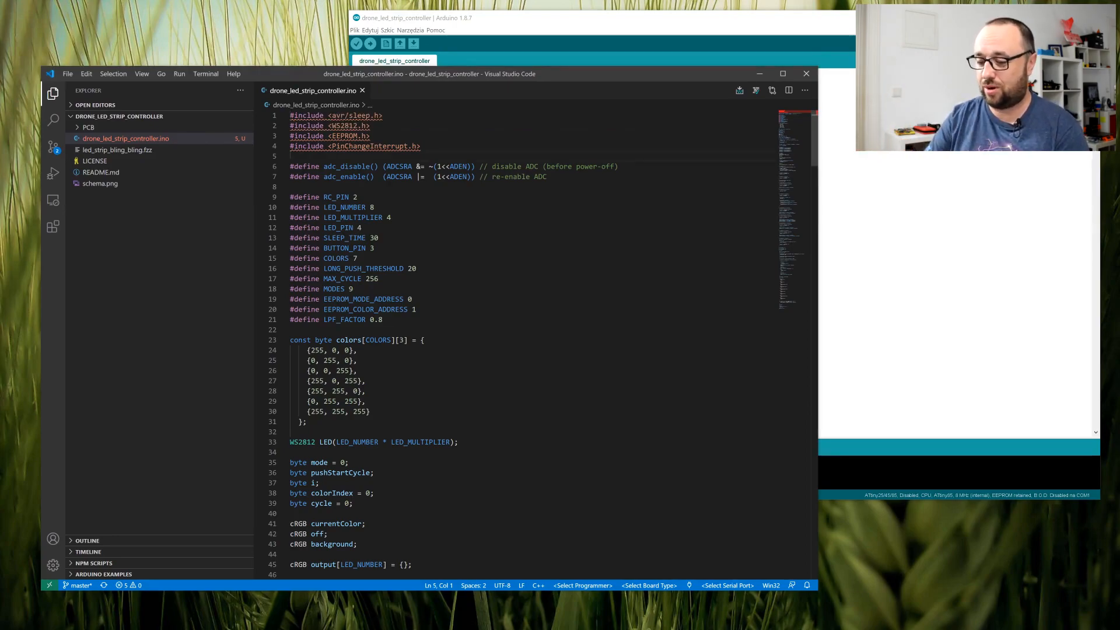
- Show IntelliSense on drone_led_strip_controller.ino, undo the stray letter, and compare with the Arduino IDE
key("Ctrl+Shift+P")
type("o")
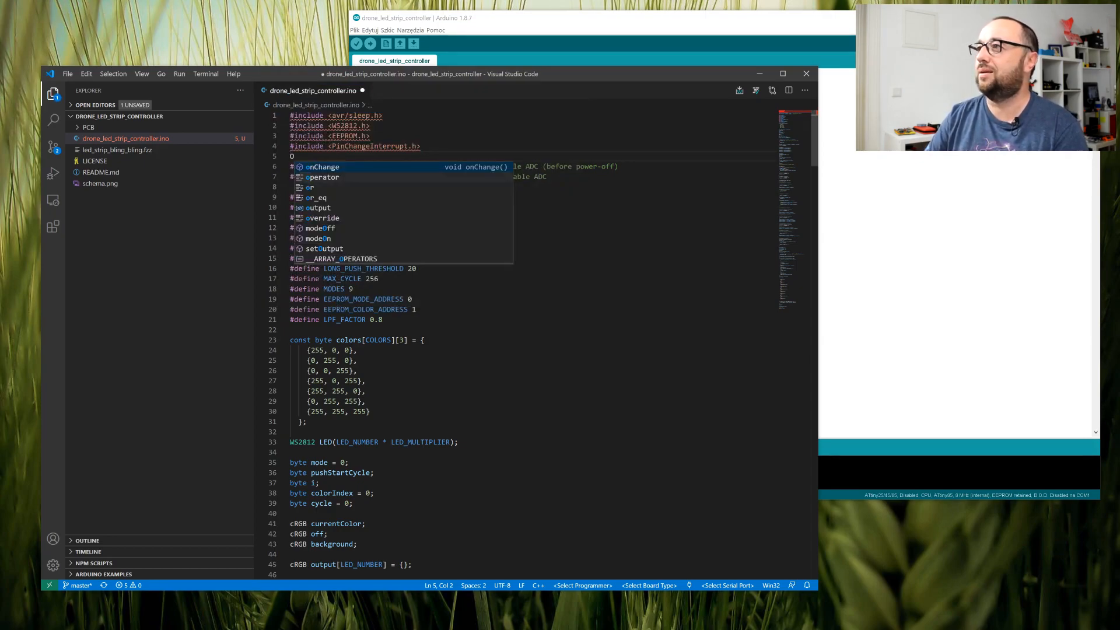
key("Escape")
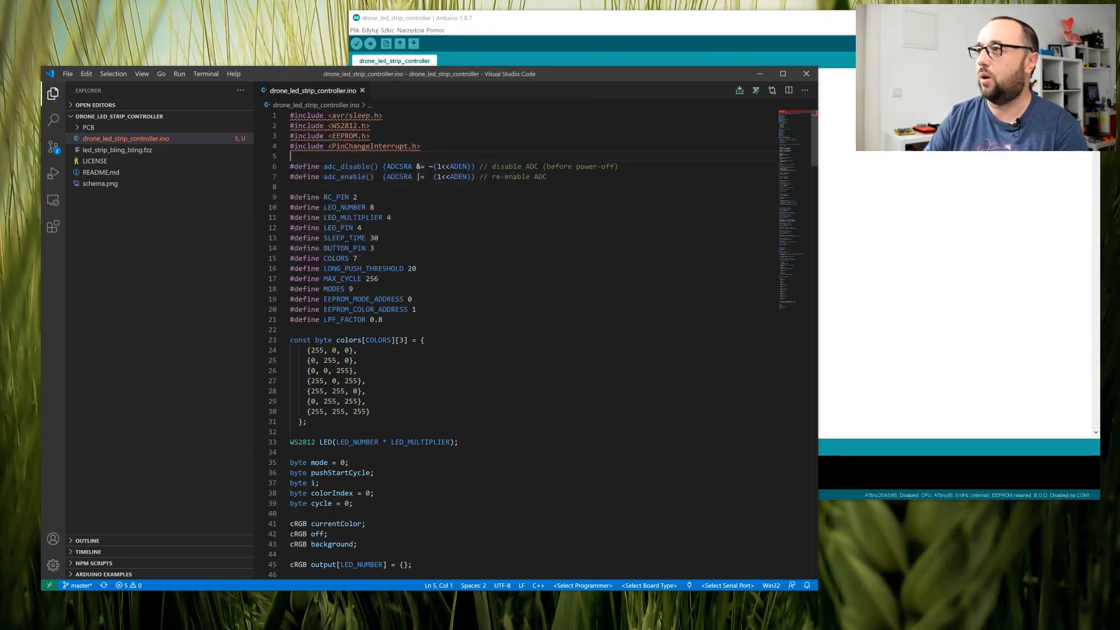
key("ctrl+p")
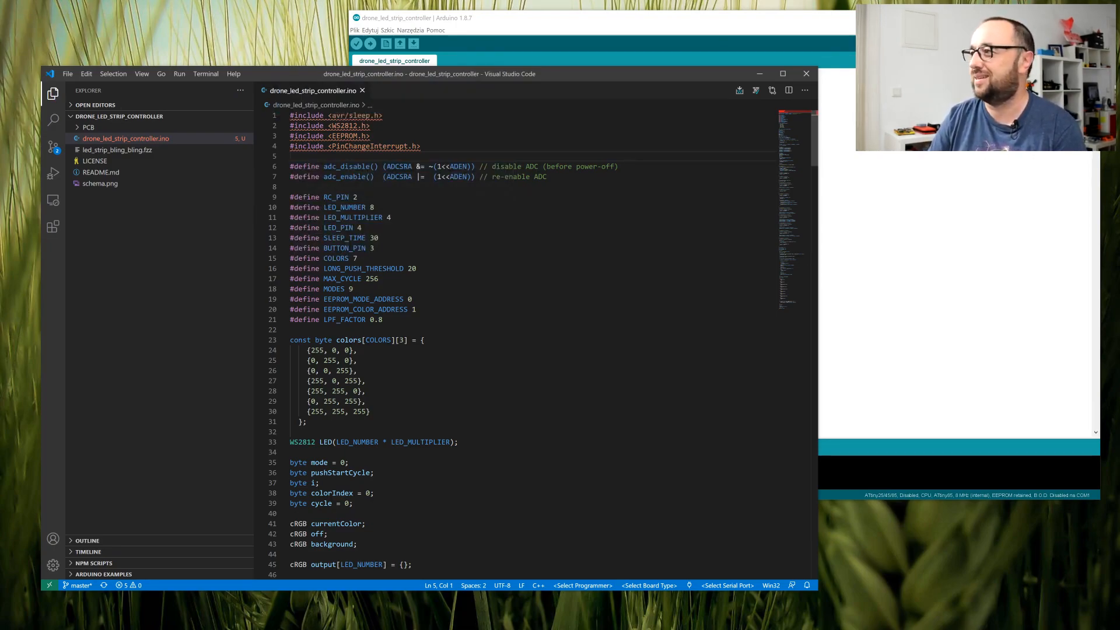
mouse_move(355, 146)
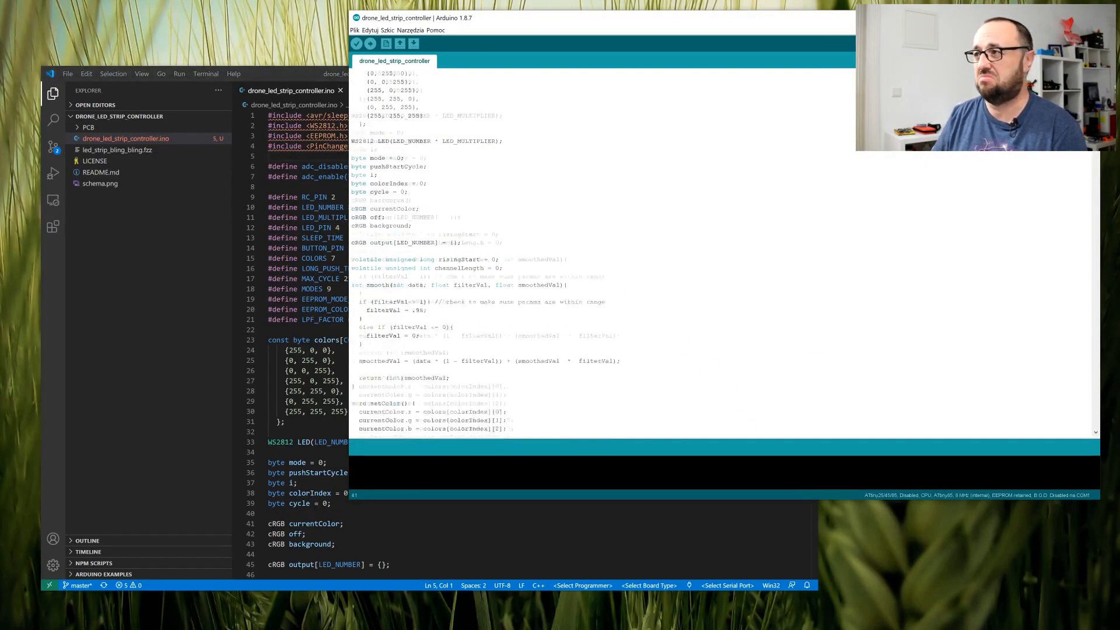
scroll("up", 3)
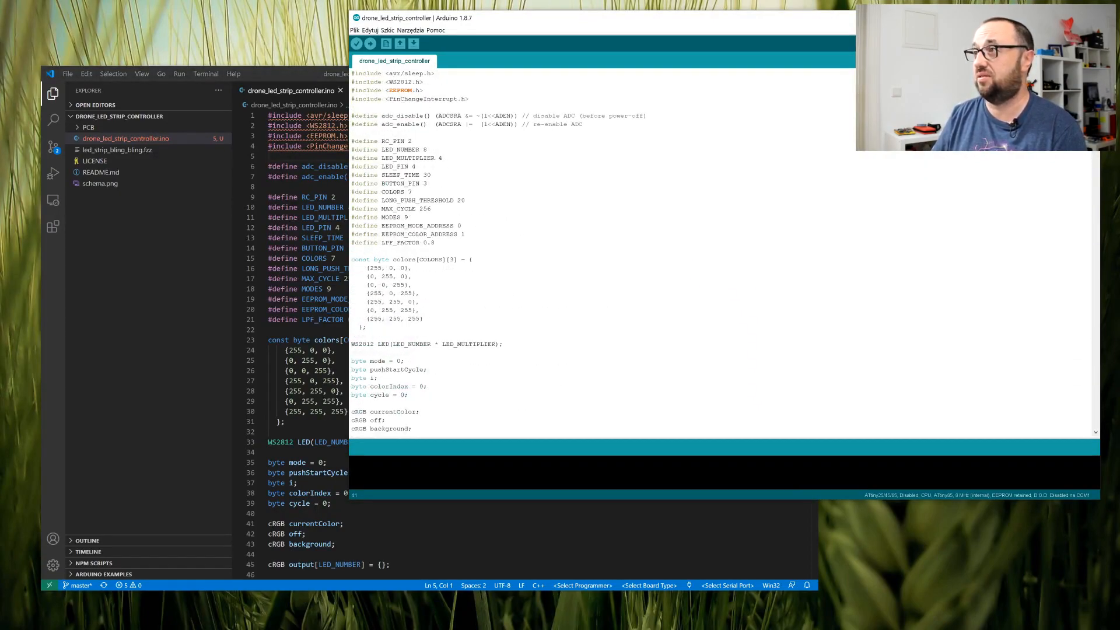